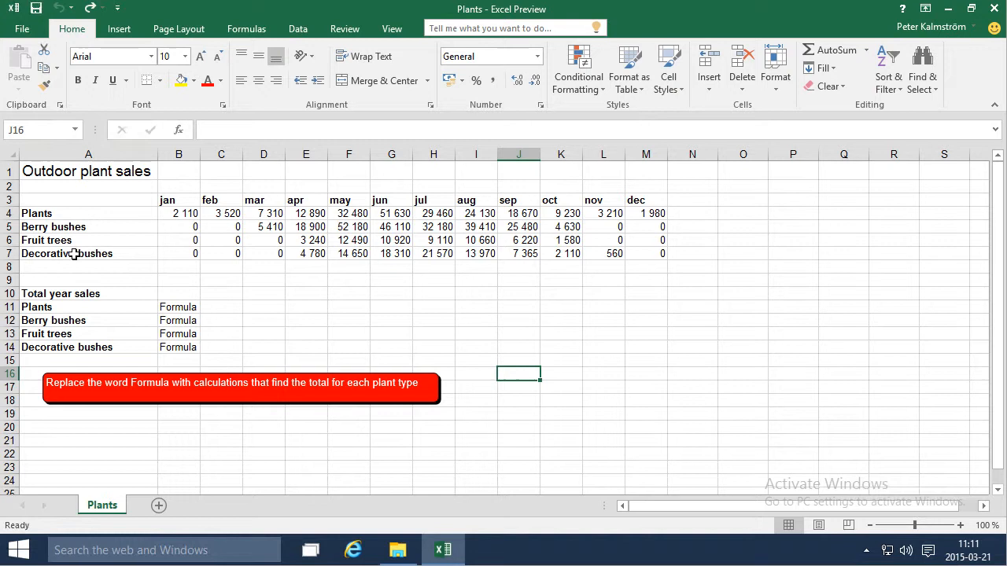
mouse_move(135, 306)
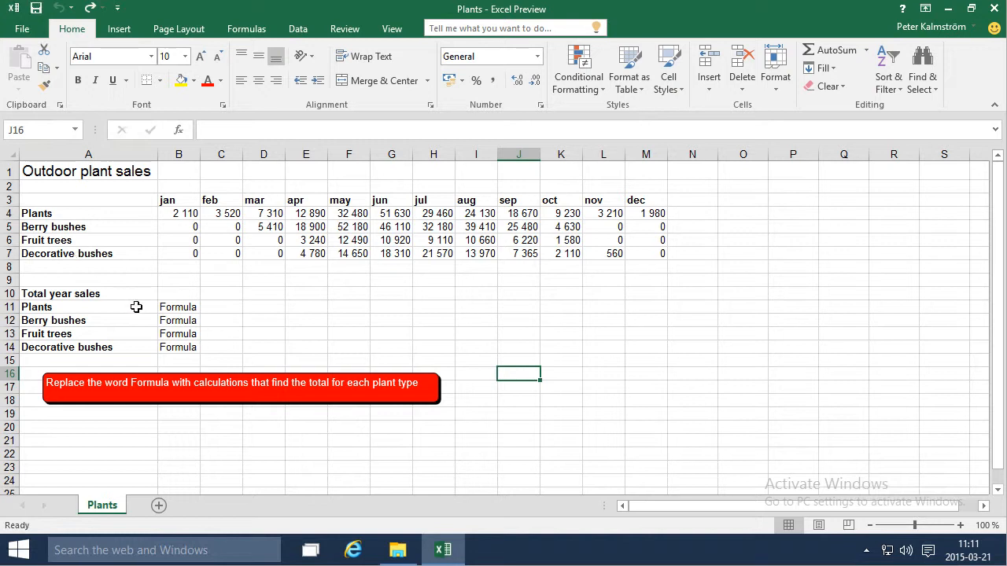
- Create =SUM(B4:M4) with AutoSum in N4, totalling the Plants row to 196 620
left_click(177, 307)
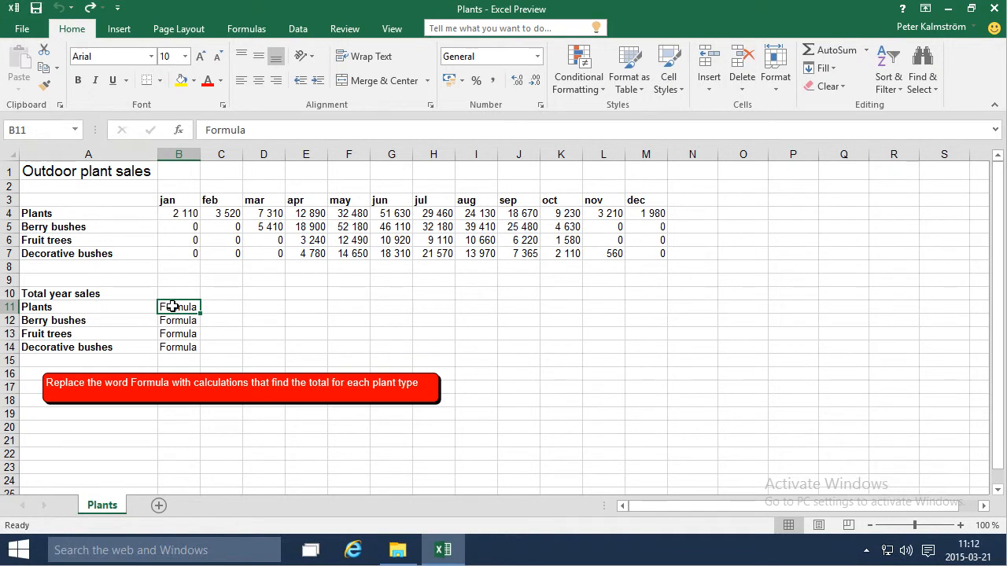
mouse_move(698, 211)
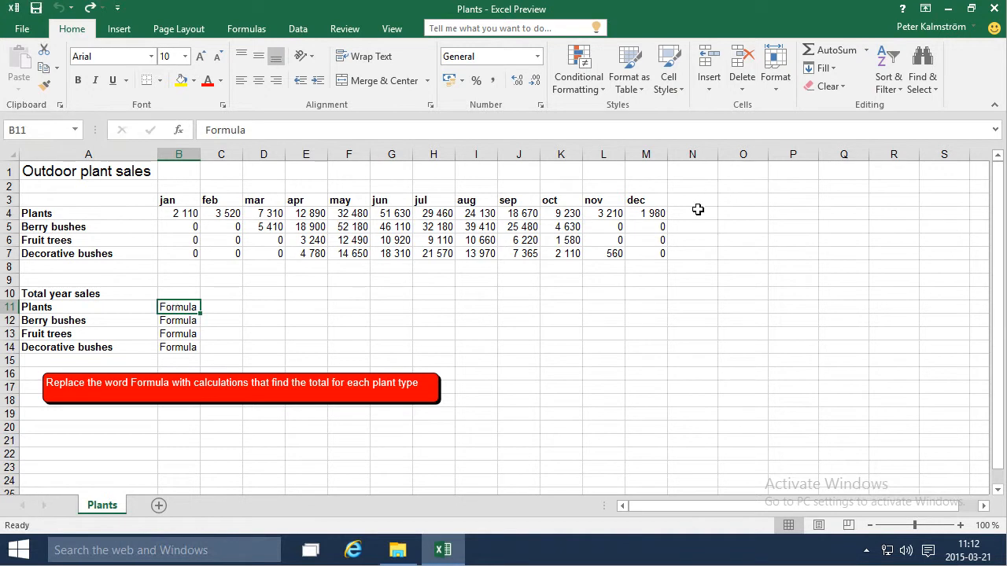
left_click(692, 214)
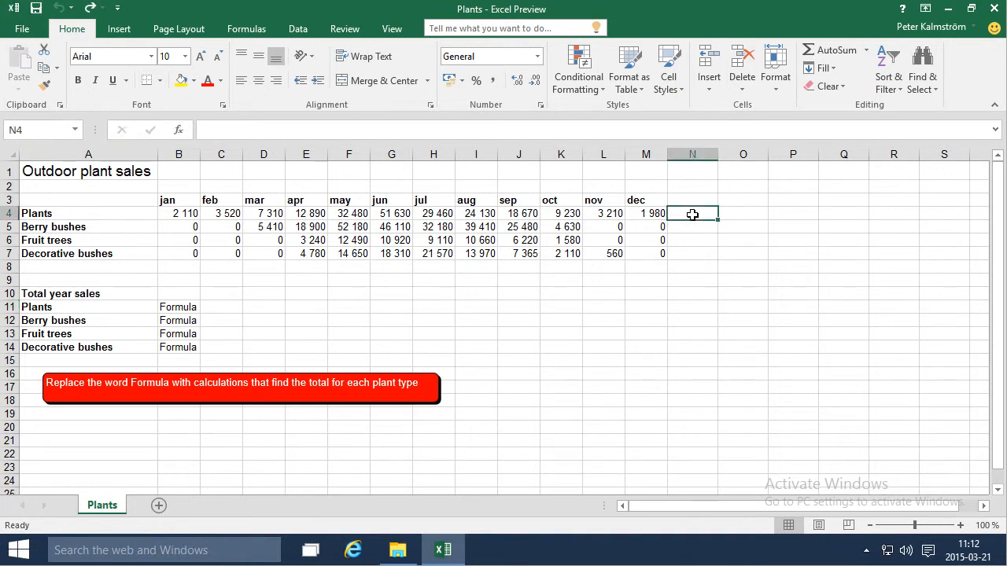
mouse_move(832, 85)
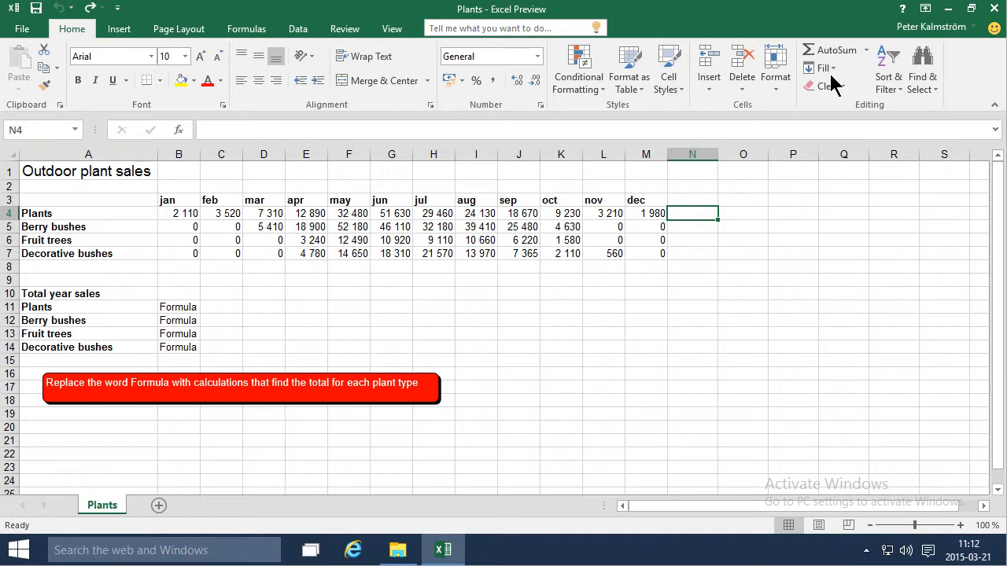
left_click(832, 49)
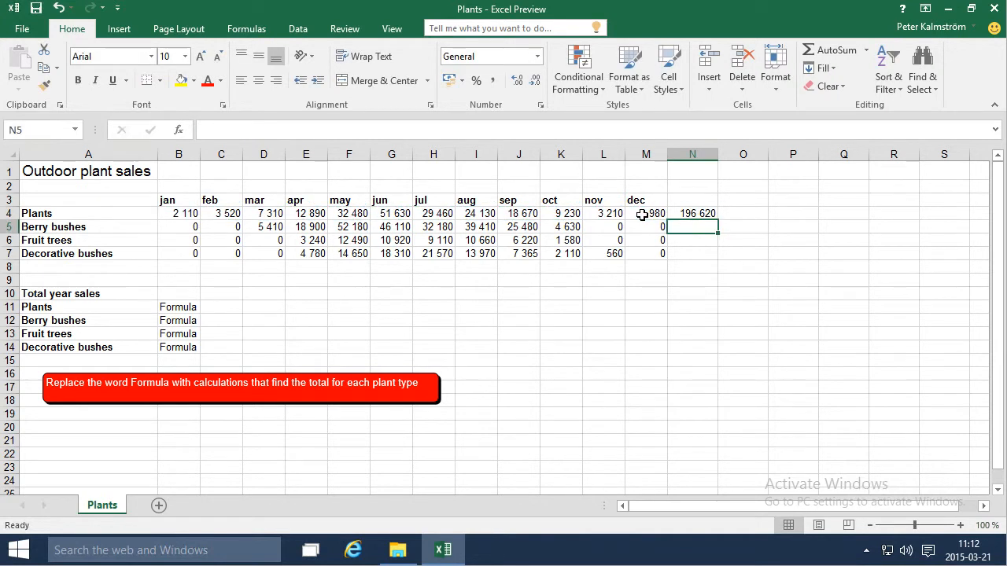
left_click(692, 214)
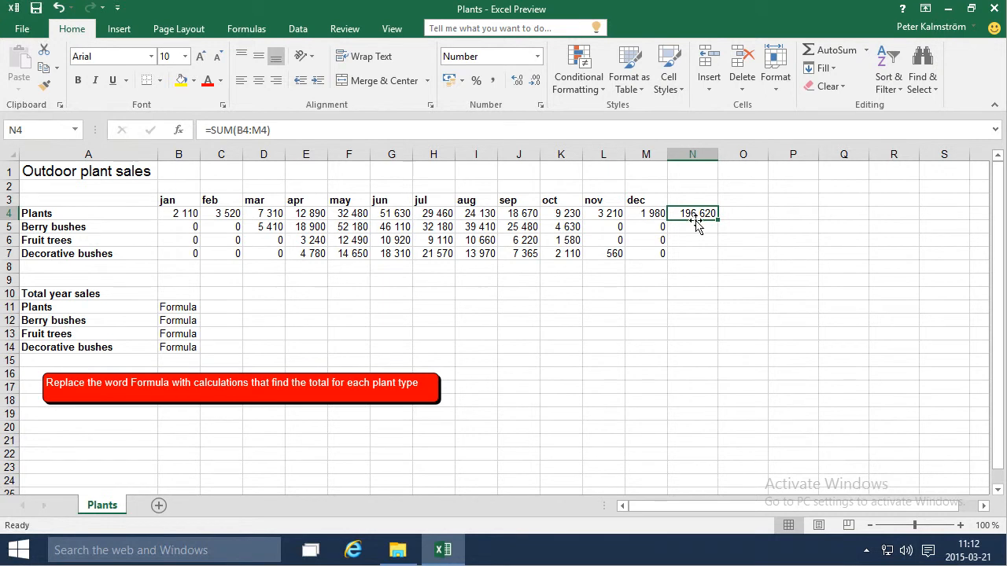
mouse_move(686, 226)
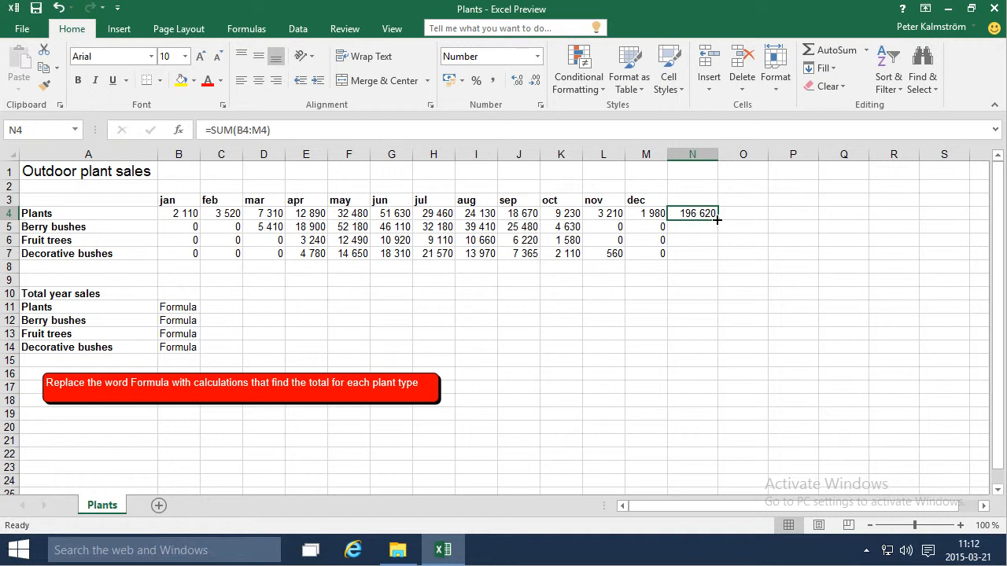
mouse_move(689, 223)
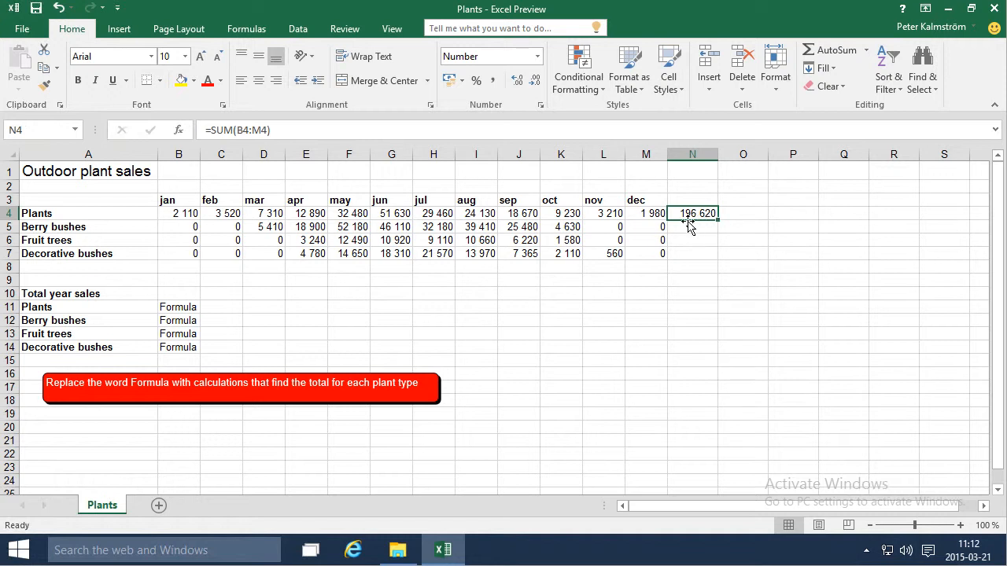
mouse_move(691, 226)
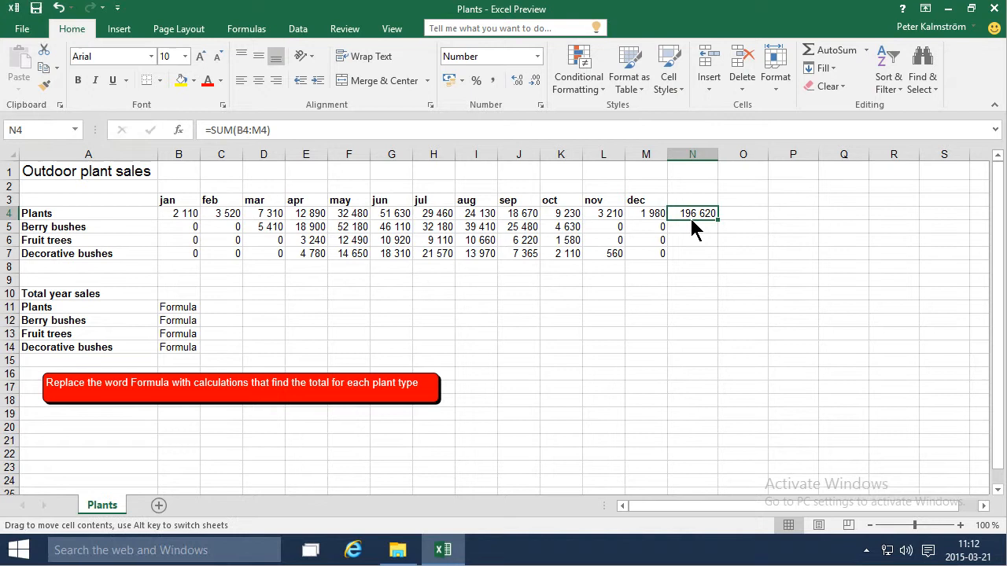
- Drag the 196 620 Plants total from N4 into B11, replacing its Formula placeholder
left_click_drag(692, 214, 178, 307)
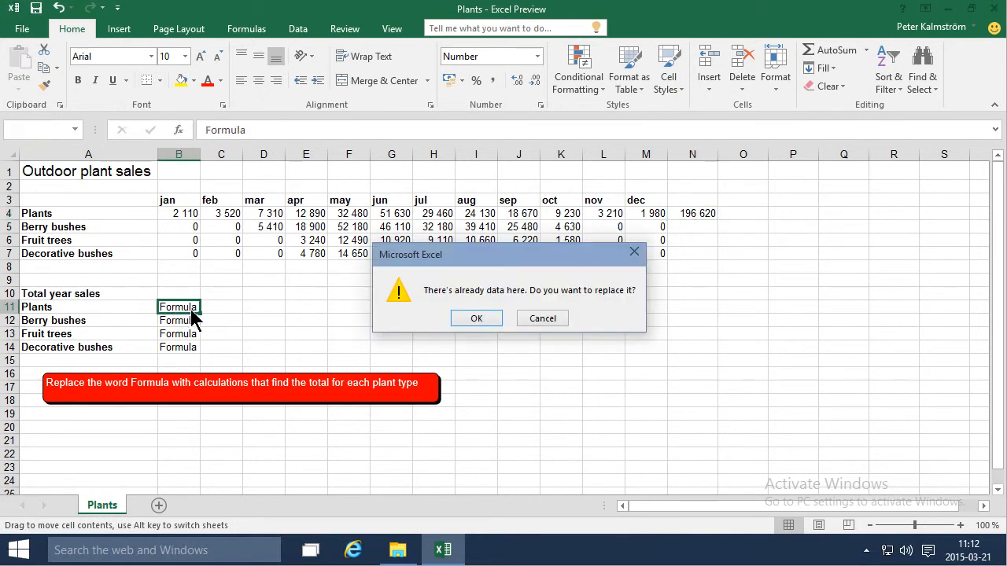
left_click(475, 317)
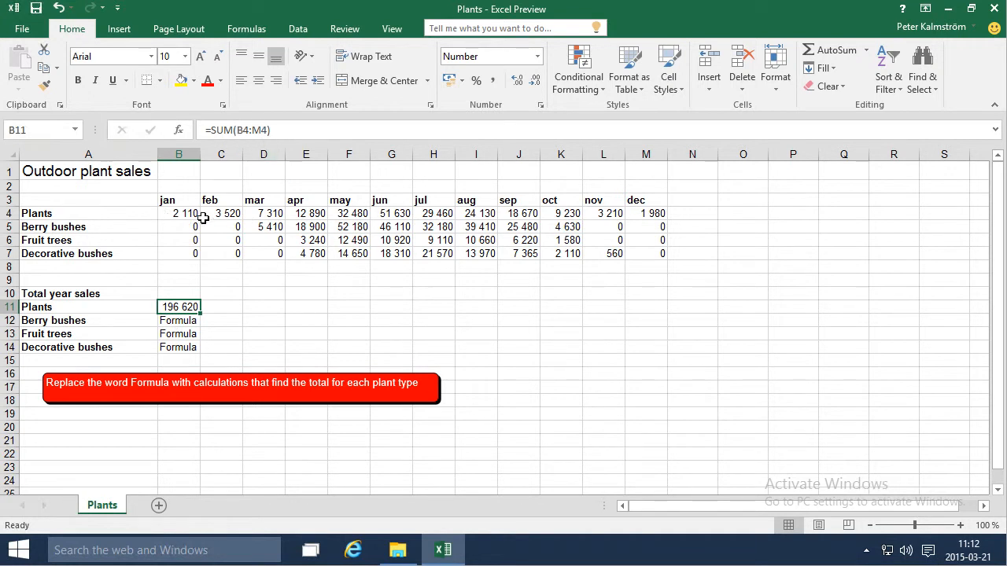
mouse_move(222, 324)
type("=sum(")
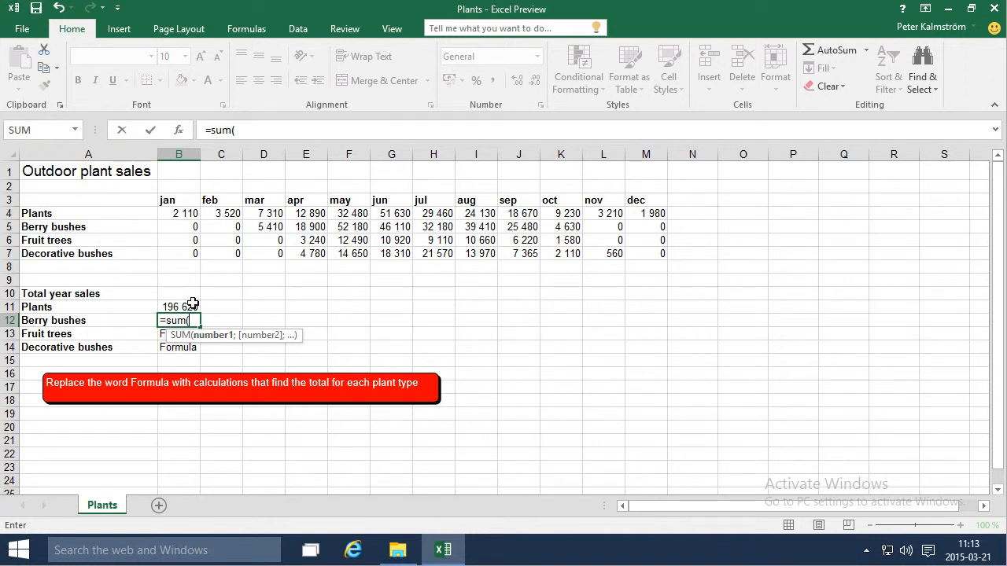
- Begin the Berry bushes sum in B12 with the range starting at B5
left_click(178, 226)
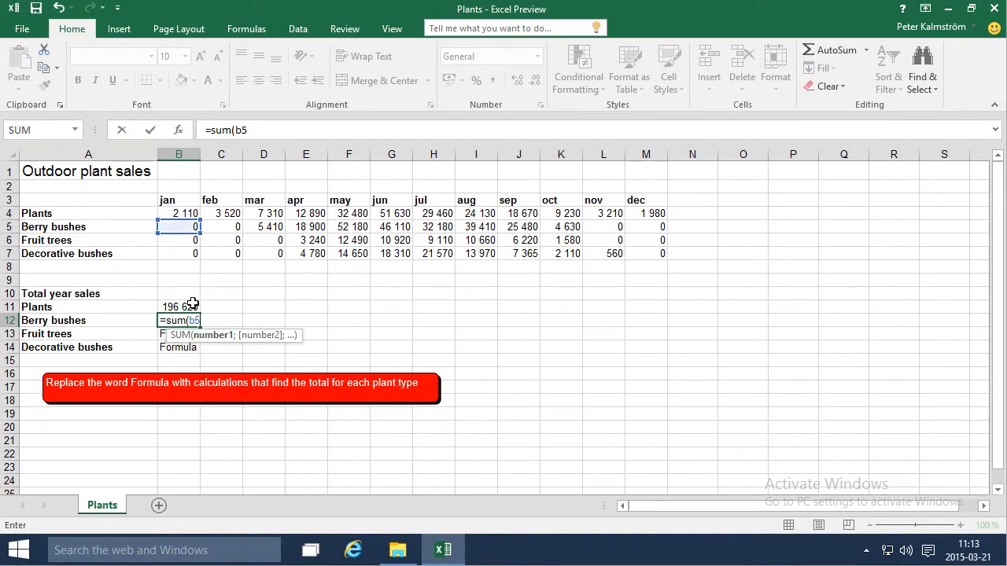
type(":")
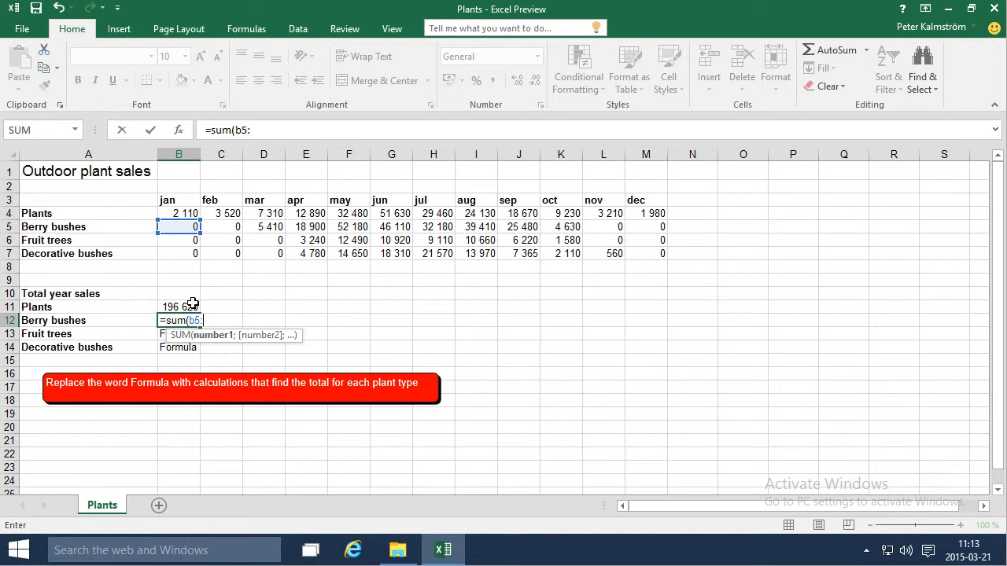
mouse_move(612, 233)
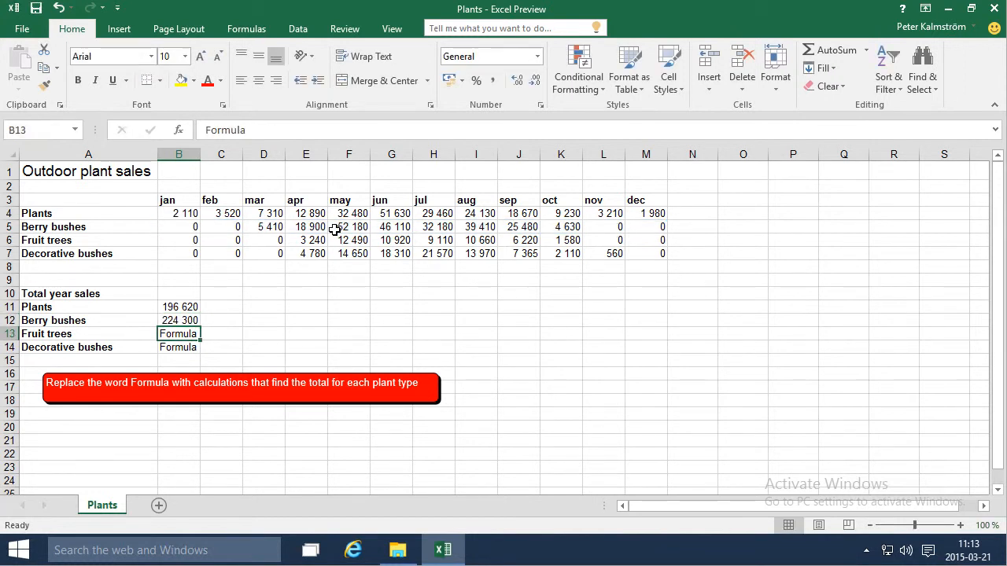
mouse_move(830, 49)
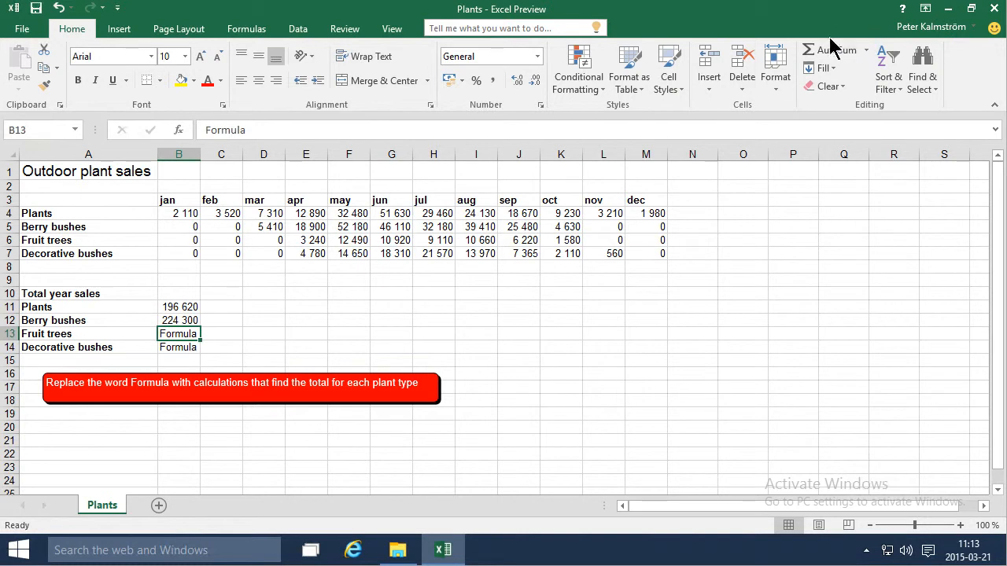
- Replace AutoSum's suggested range in B13 with B6:M6, totalling Fruit trees to 54 220
type("=SUM(B4:B12)")
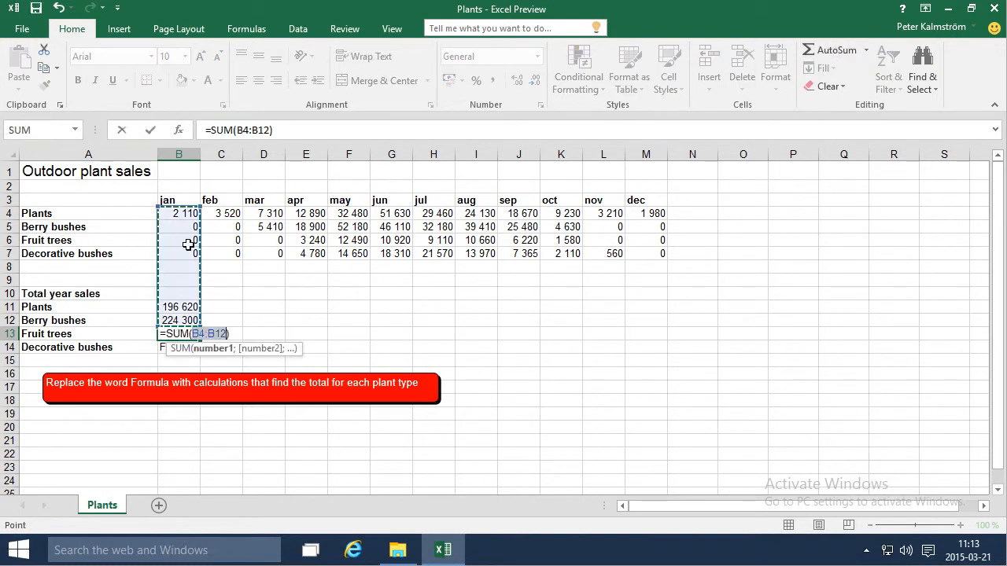
mouse_move(180, 239)
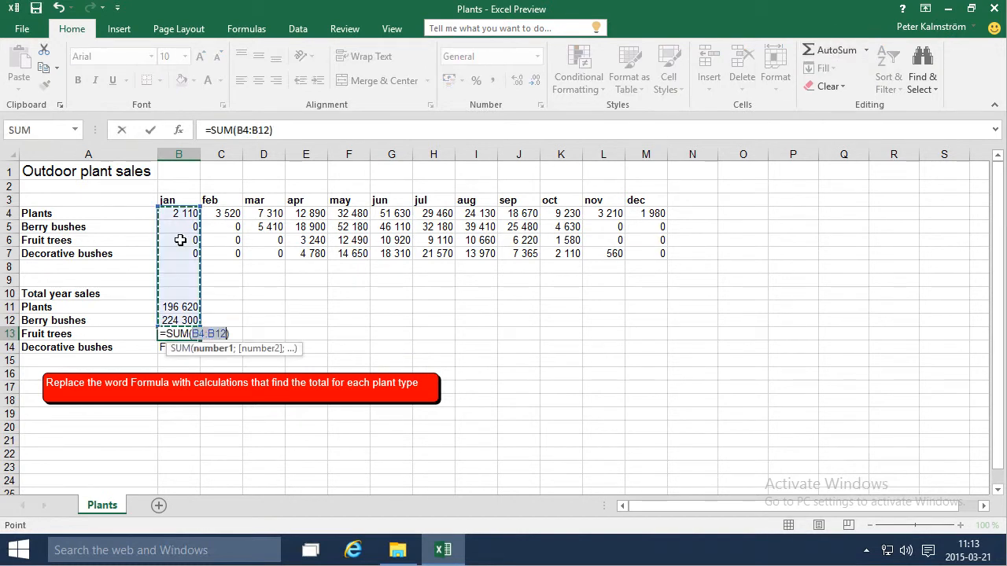
left_click(178, 240)
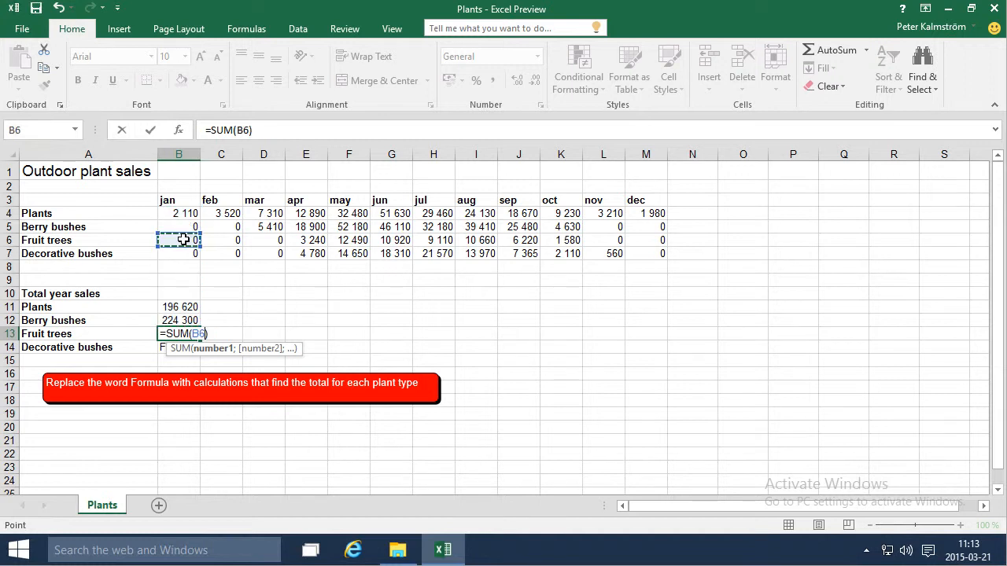
left_click_drag(178, 239, 645, 239)
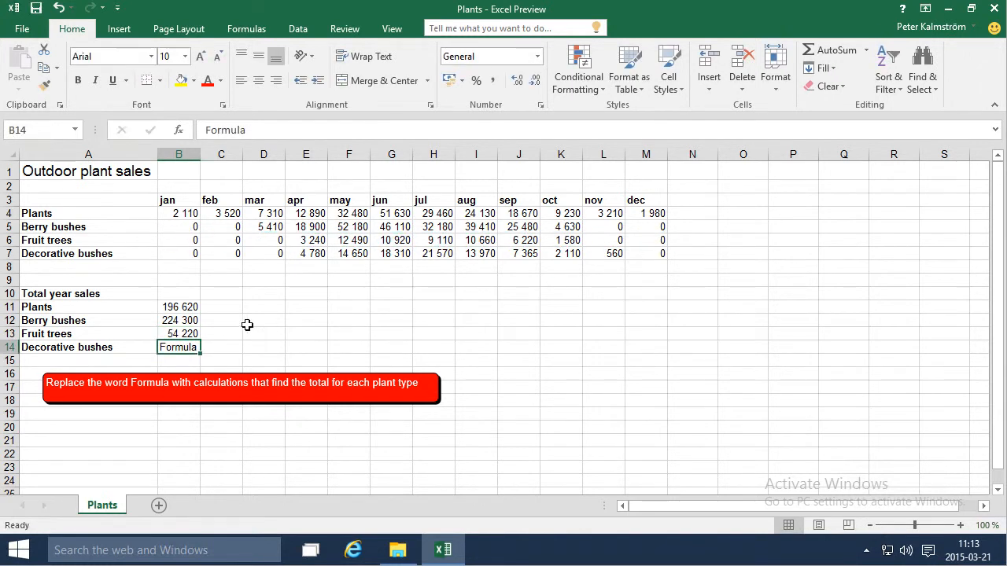
left_click(177, 306)
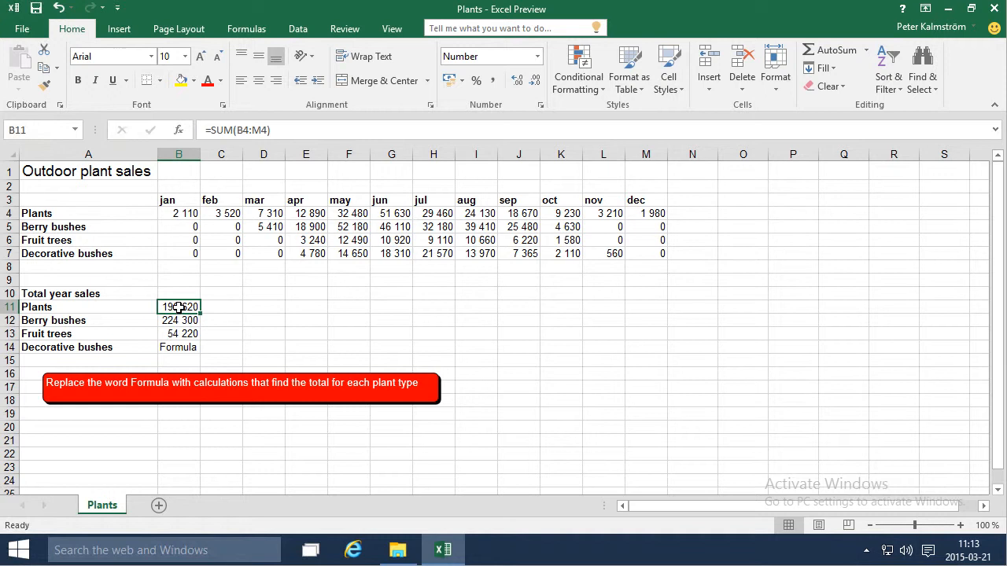
mouse_move(180, 214)
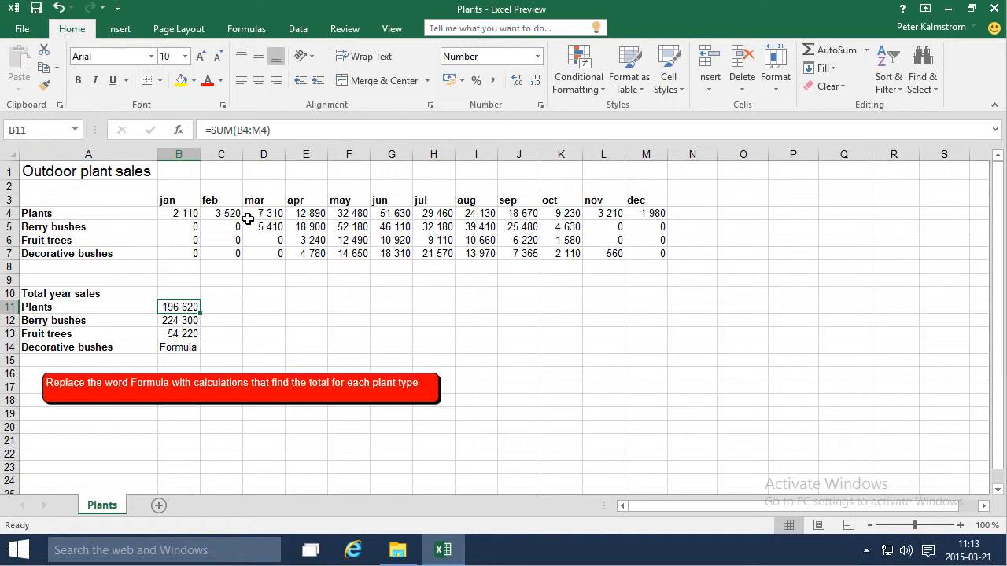
mouse_move(661, 214)
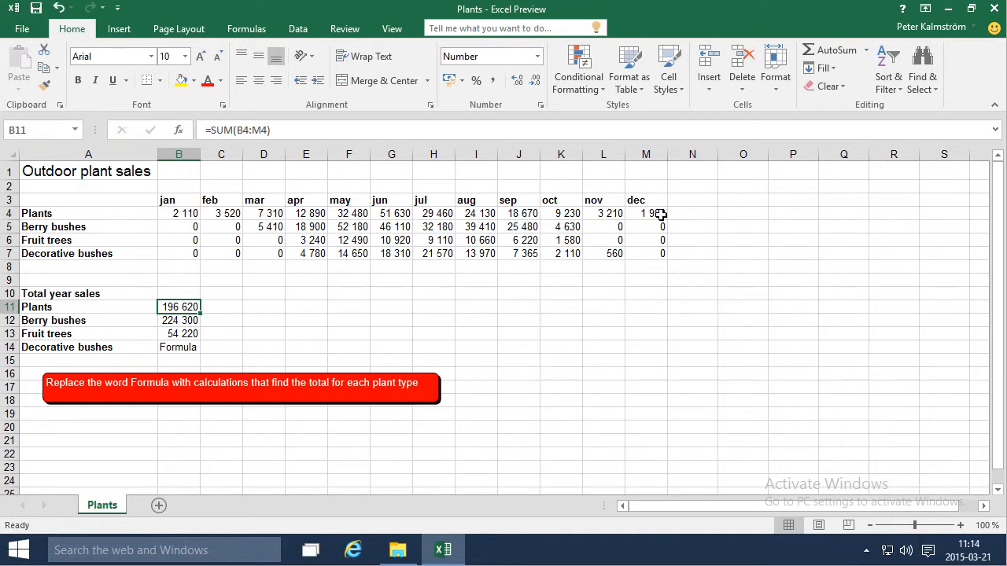
left_click(179, 321)
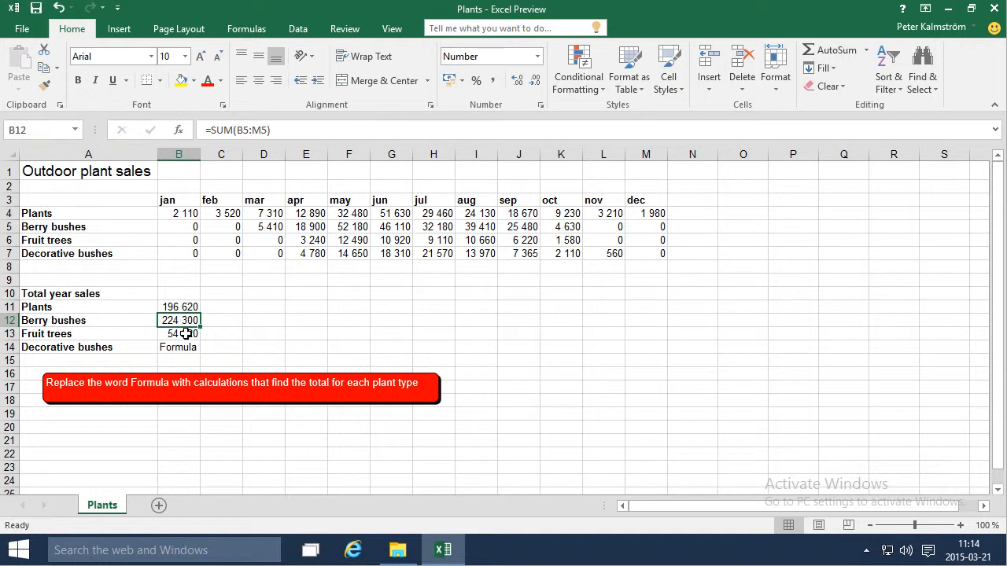
left_click(180, 307)
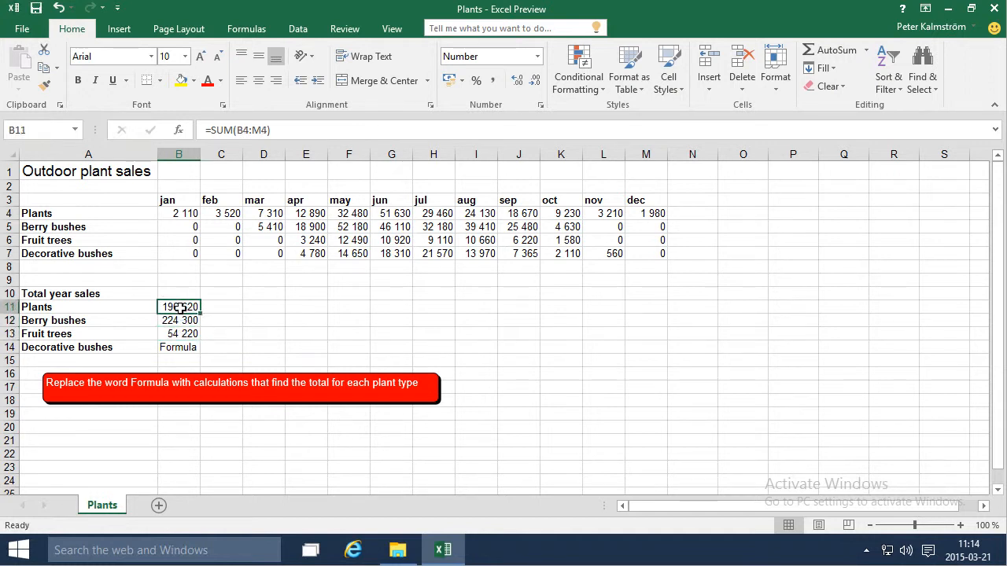
mouse_move(180, 305)
type("=SUM(B7:M7)")
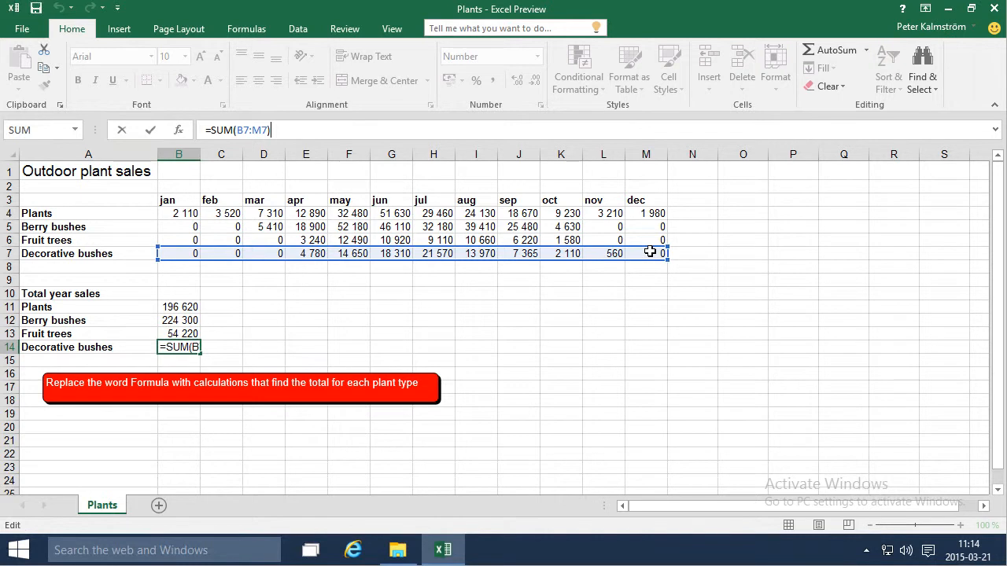
mouse_move(359, 346)
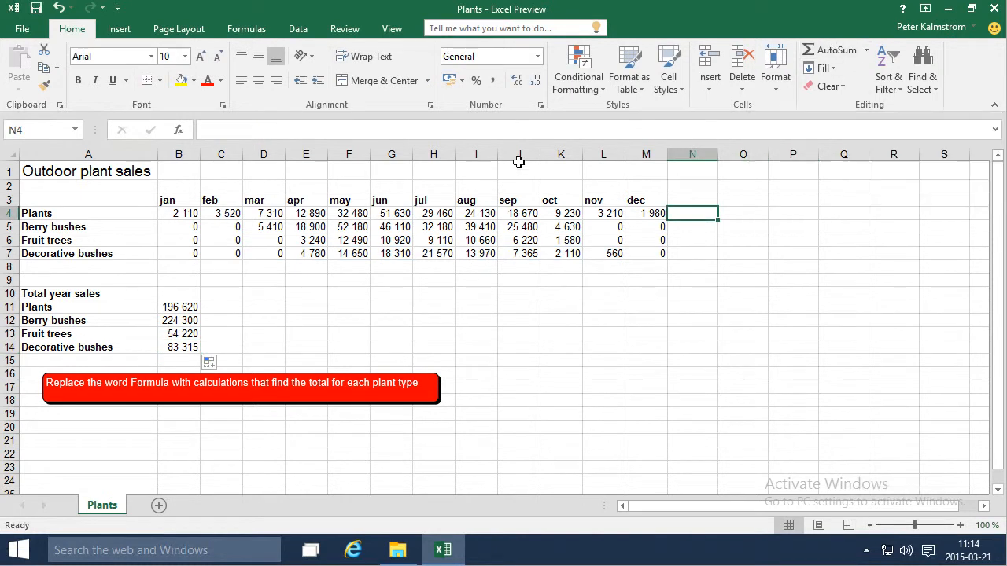
left_click(831, 51)
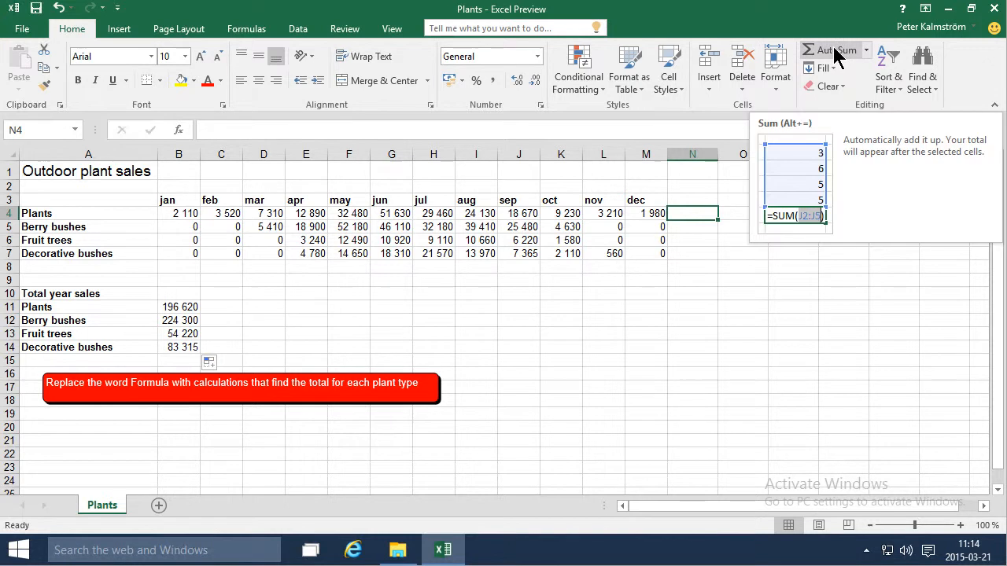